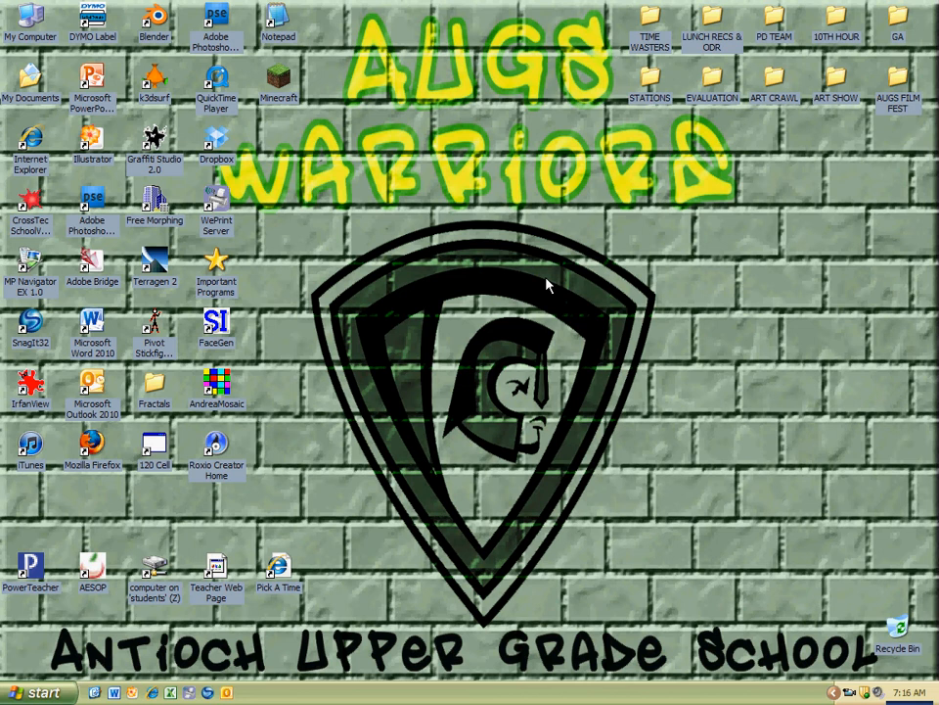
mouse_move(93, 165)
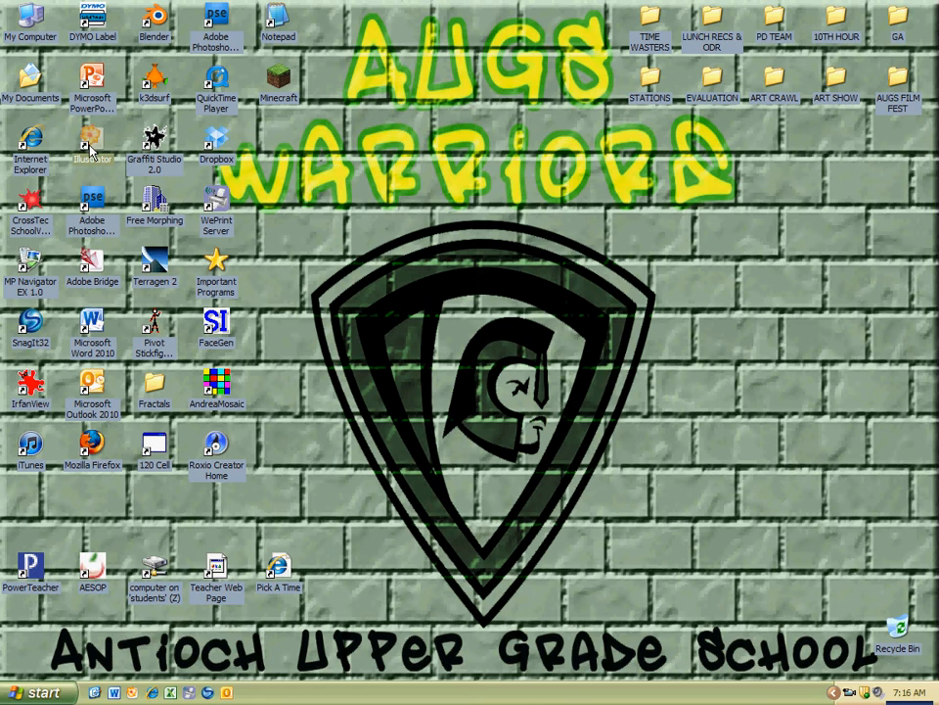
- Launch Illustrator CS2 from the desktop and decline product registration
double_click(92, 142)
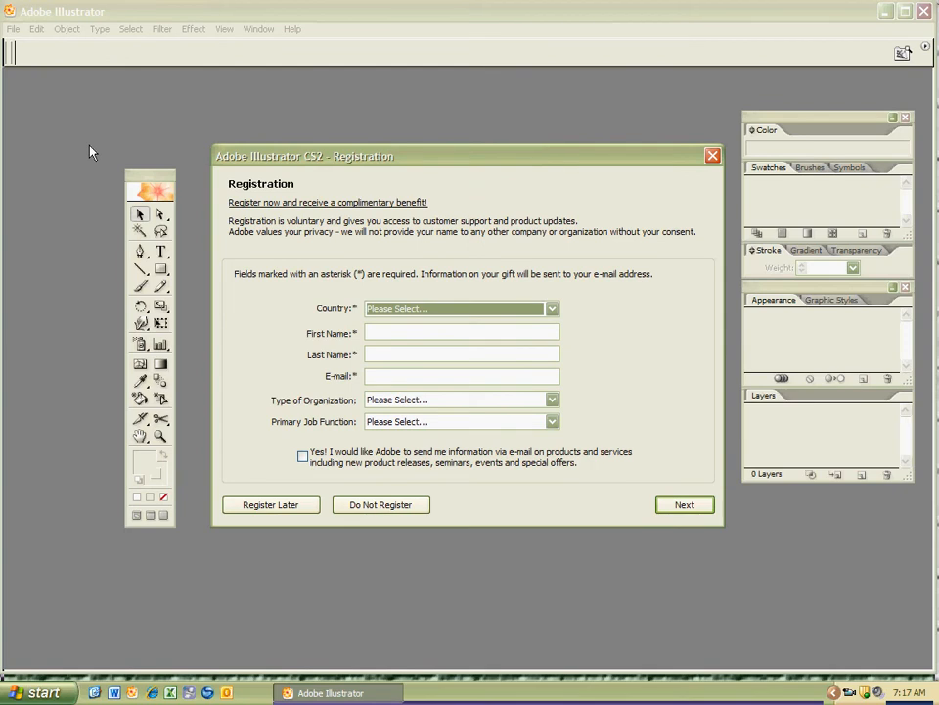
mouse_move(765, 388)
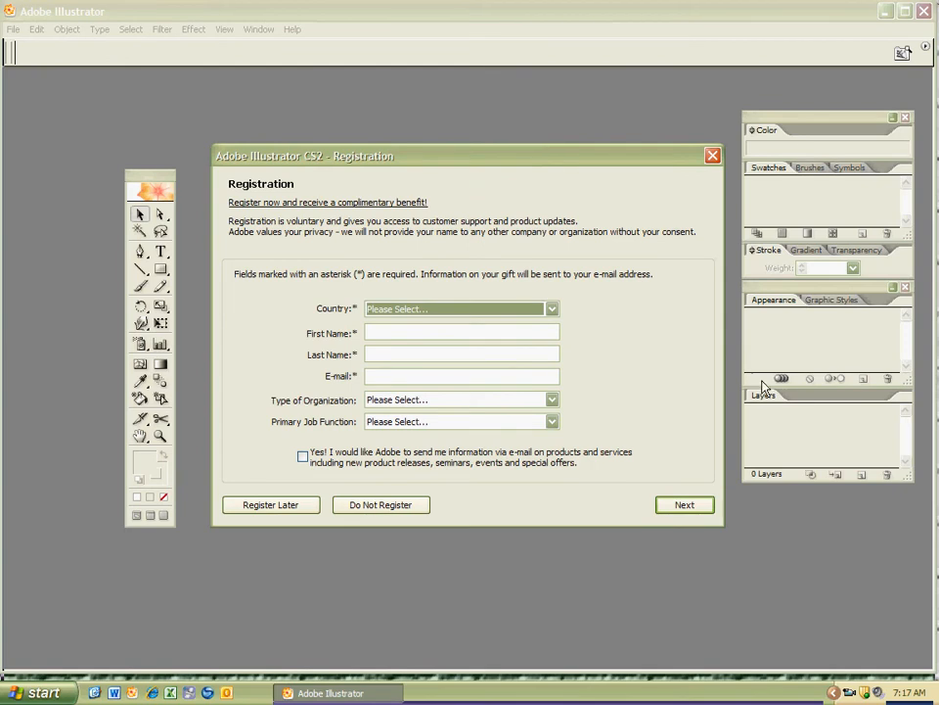
mouse_move(608, 450)
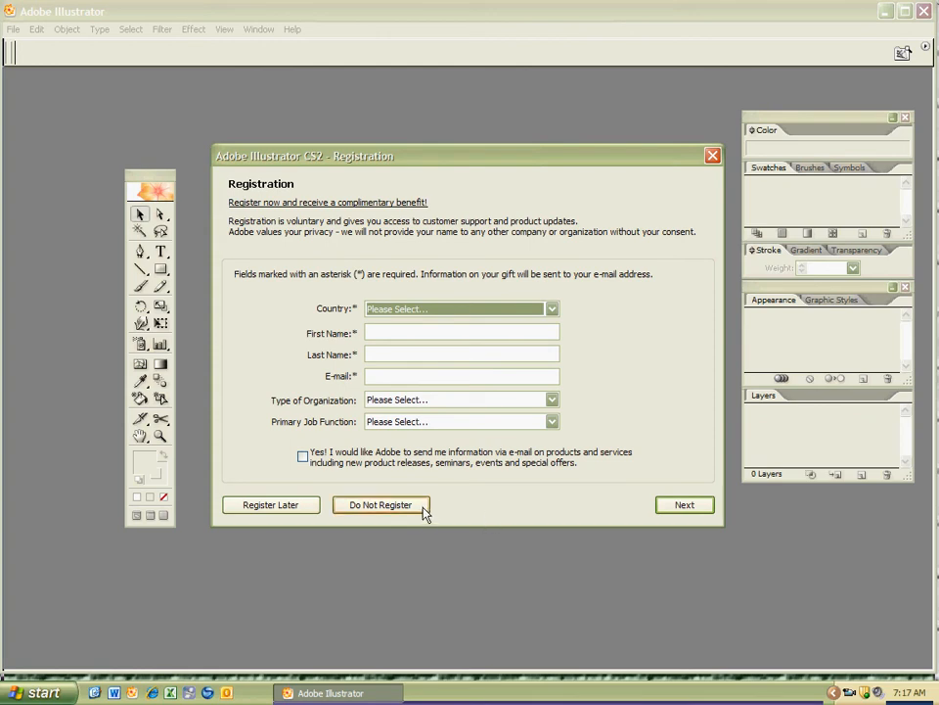
mouse_move(455, 520)
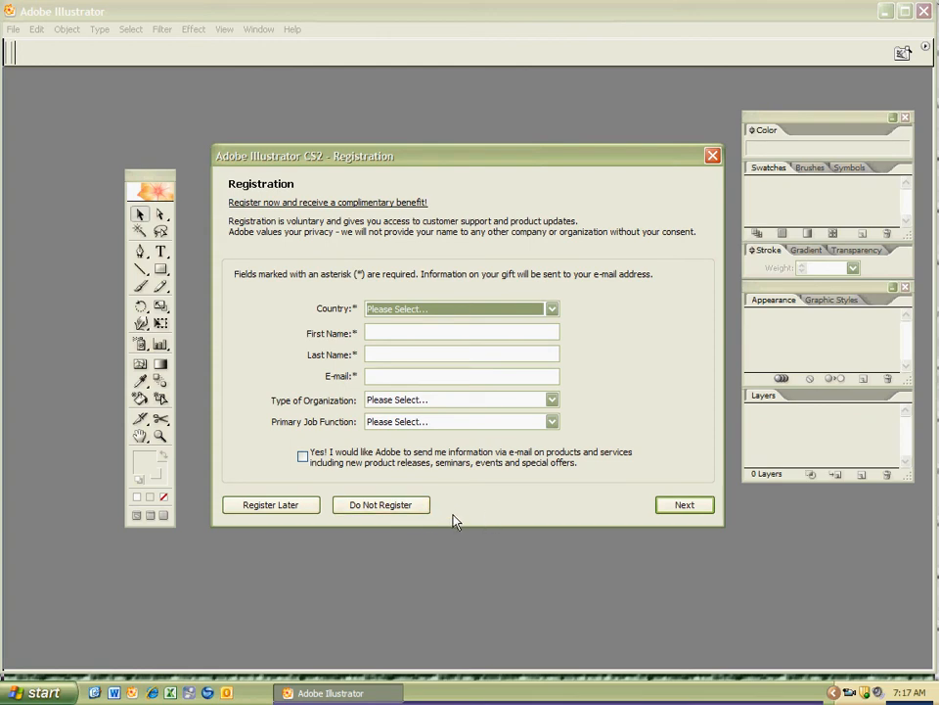
mouse_move(411, 538)
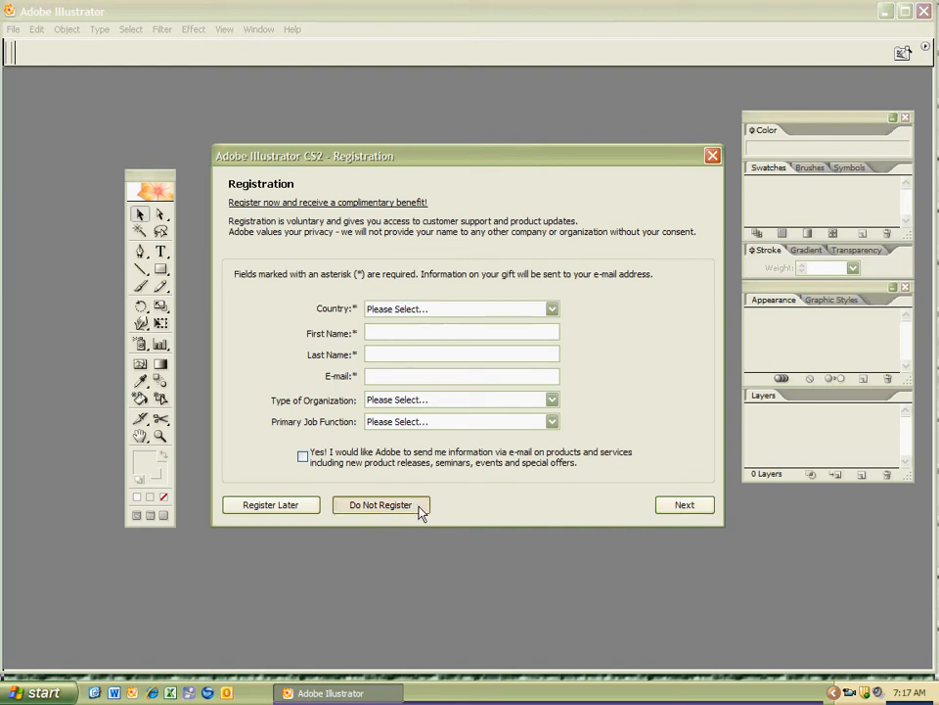
click(380, 504)
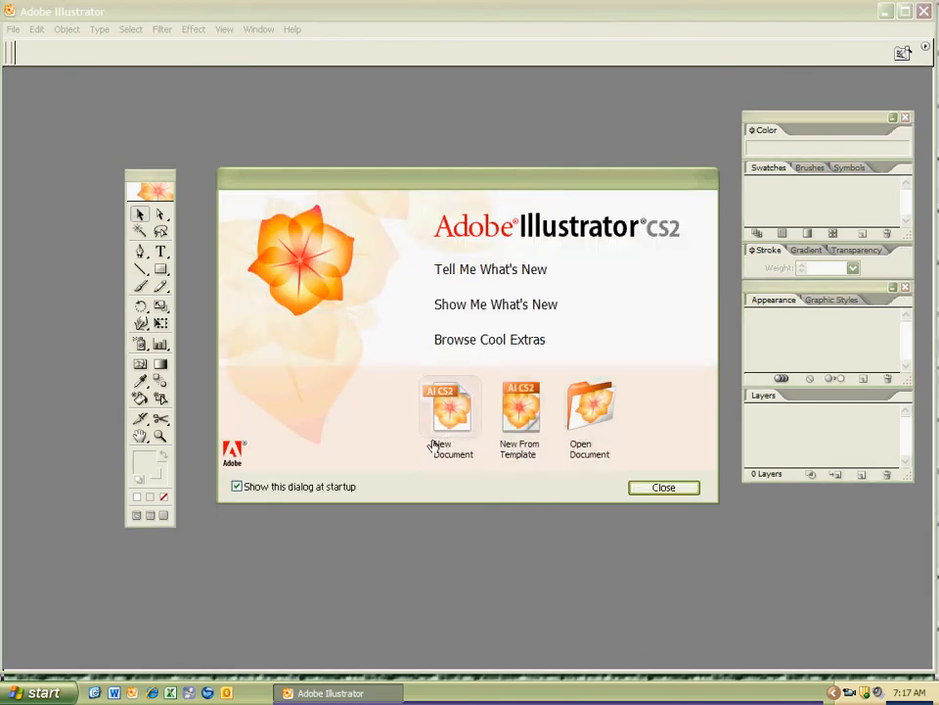
- Close the Illustrator CS2 welcome screen without opening a document
click(664, 487)
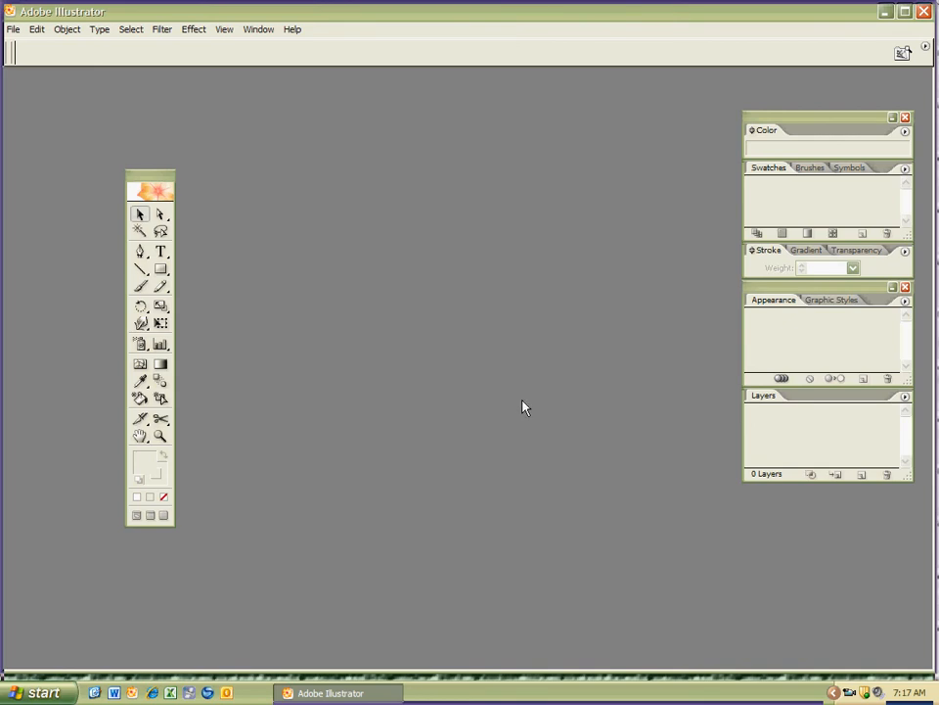
mouse_move(506, 409)
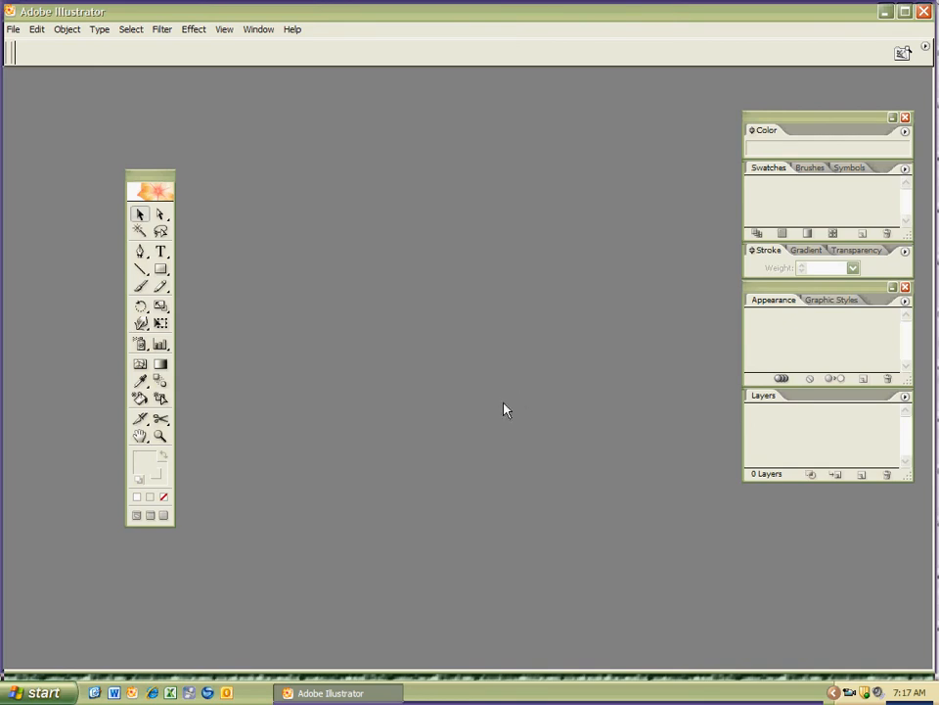
mouse_move(482, 381)
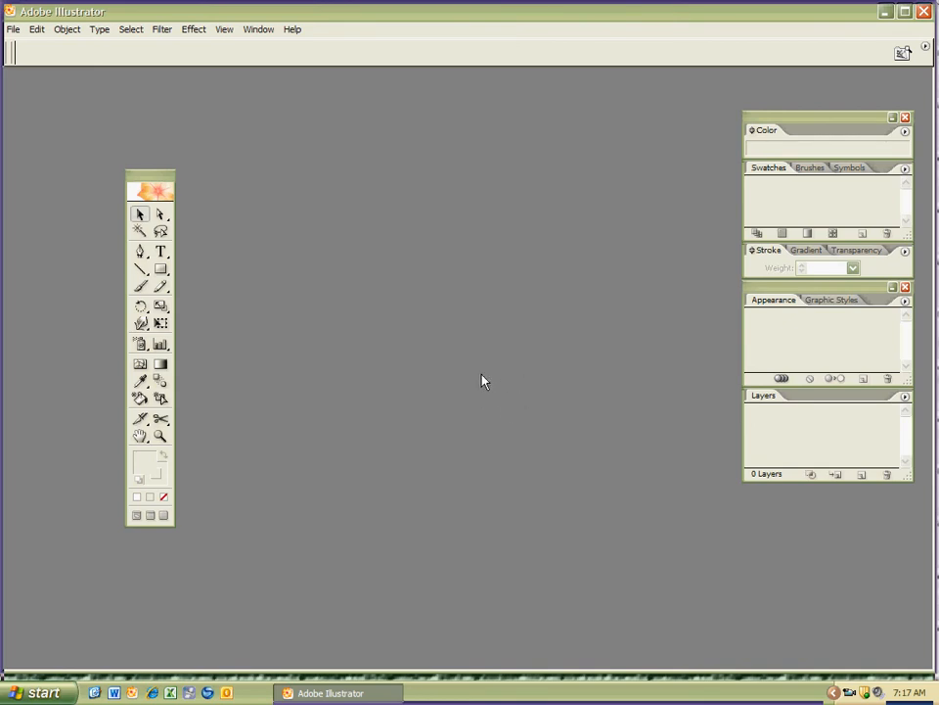
mouse_move(480, 390)
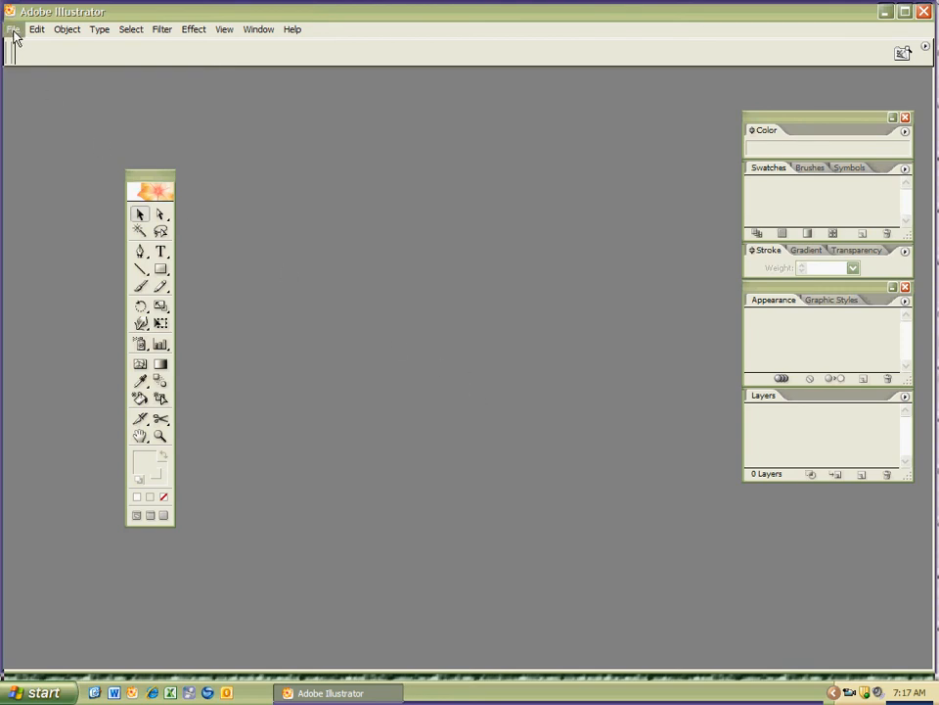
- Create a new Letter-size CMYK document named 'Explore KSF' via File > New
click(14, 28)
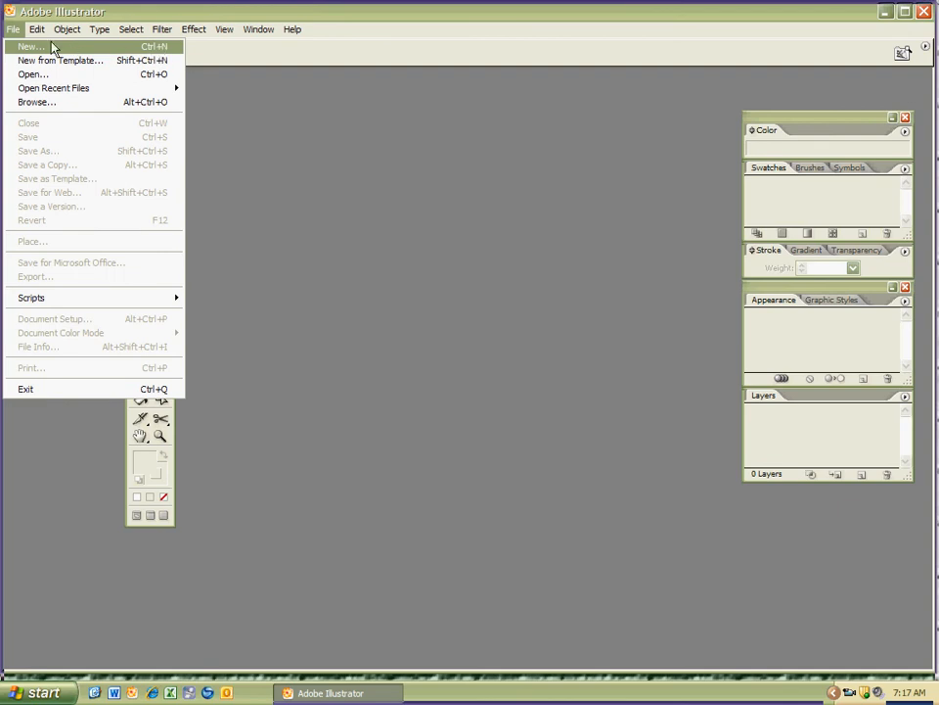
click(30, 46)
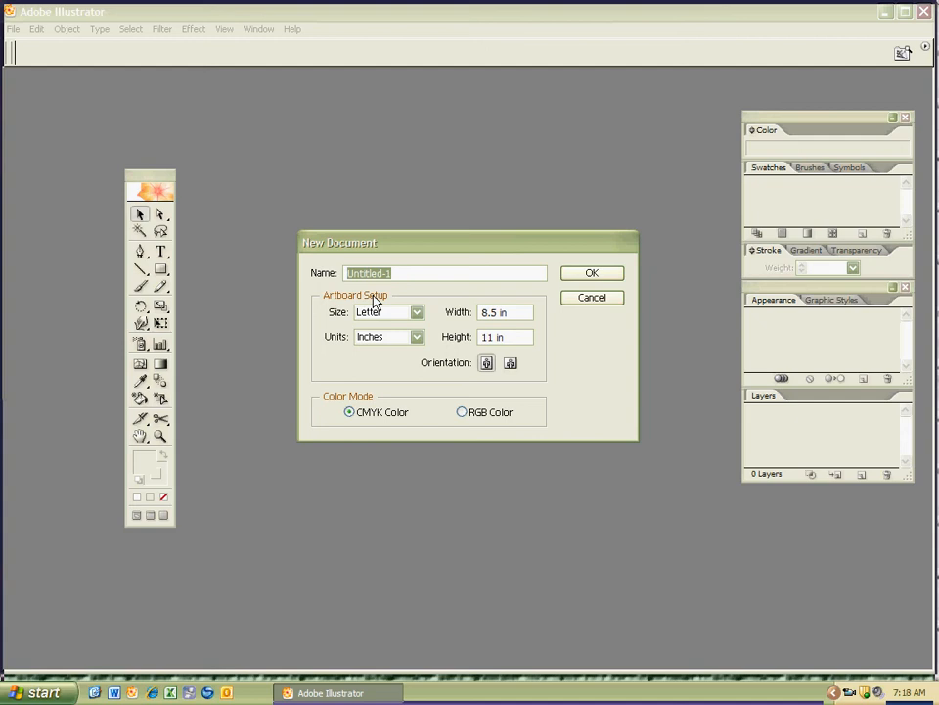
text(Explore)
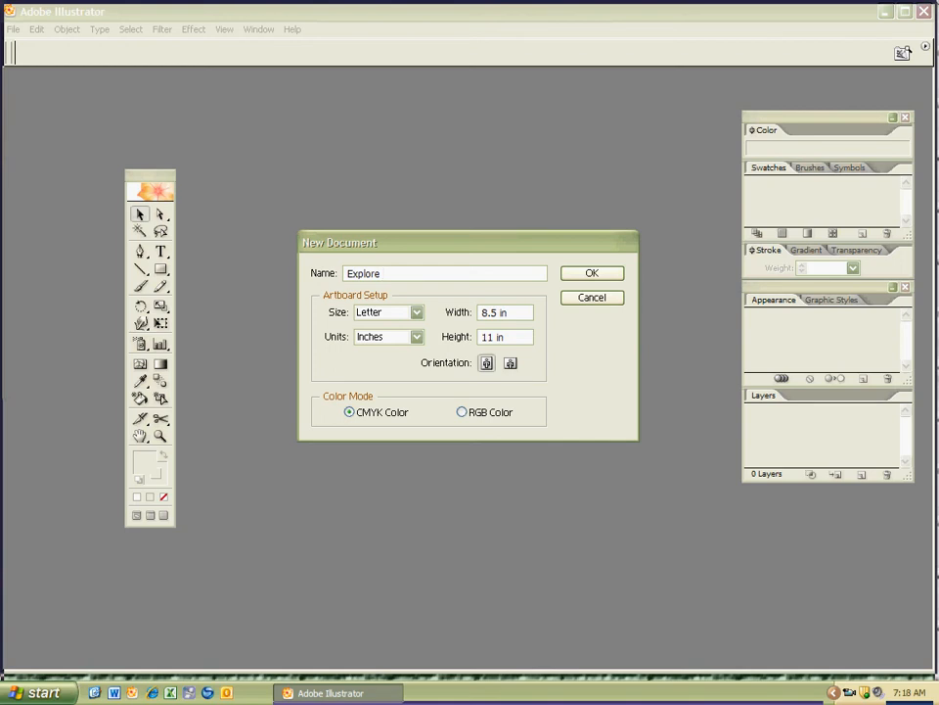
text(KSF)
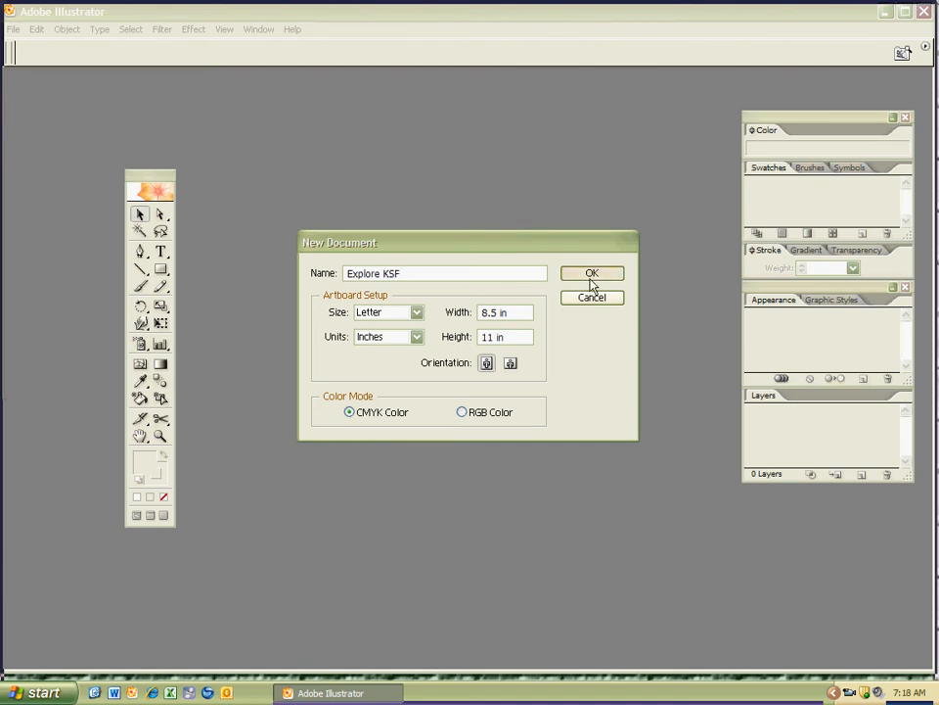
click(591, 273)
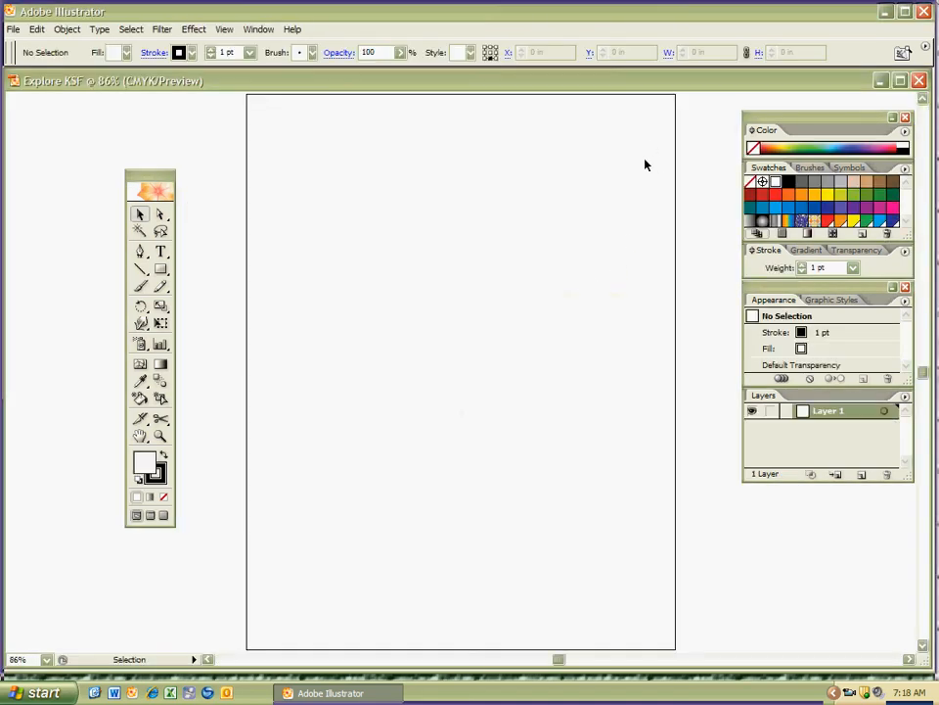
mouse_move(491, 317)
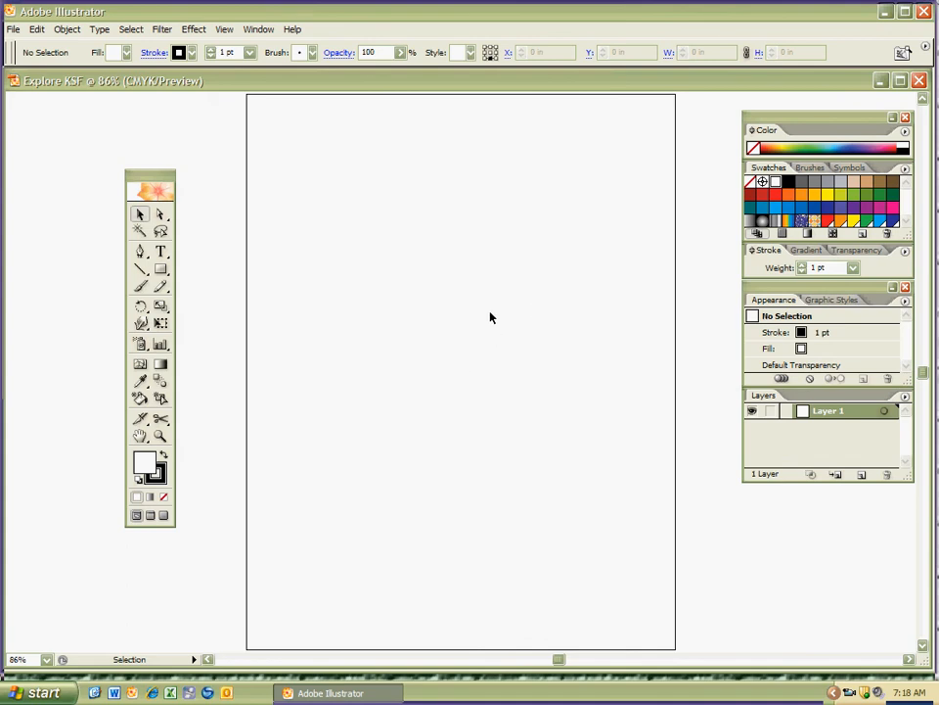
mouse_move(355, 290)
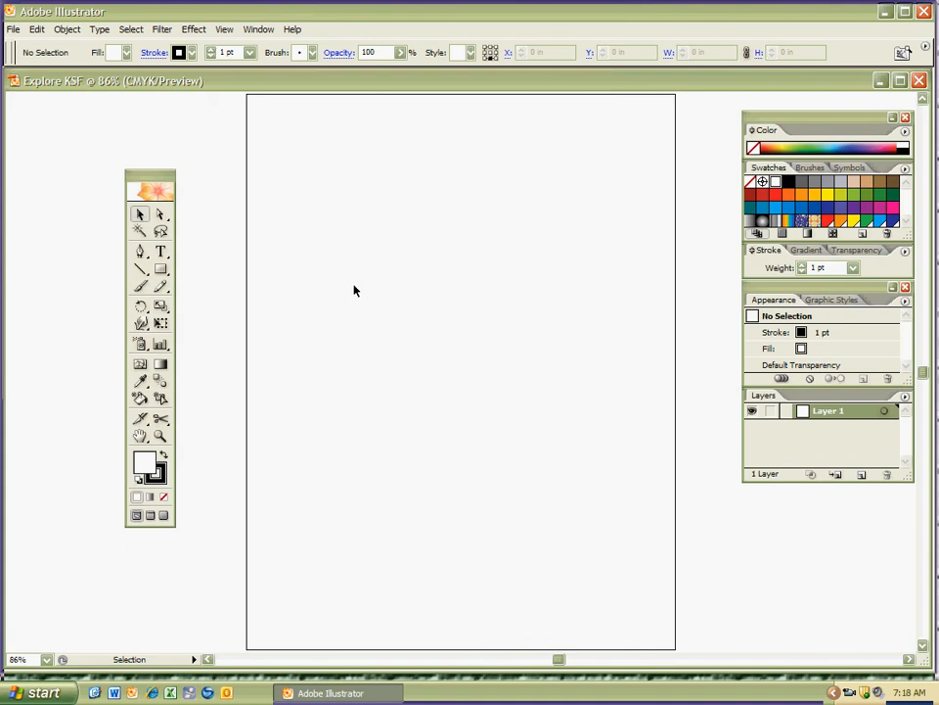
mouse_move(236, 146)
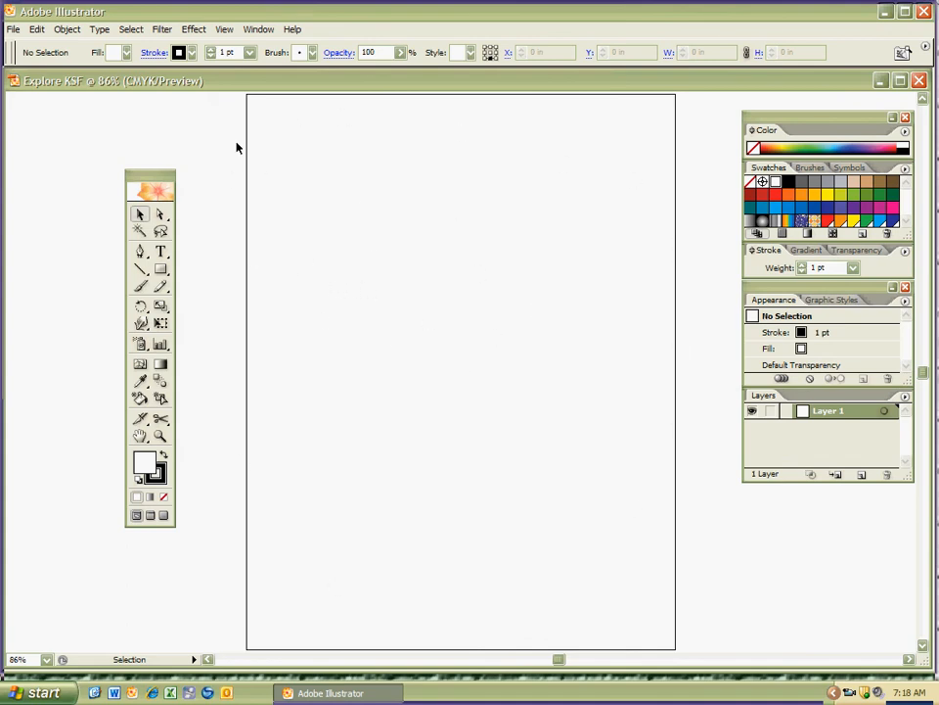
mouse_move(257, 176)
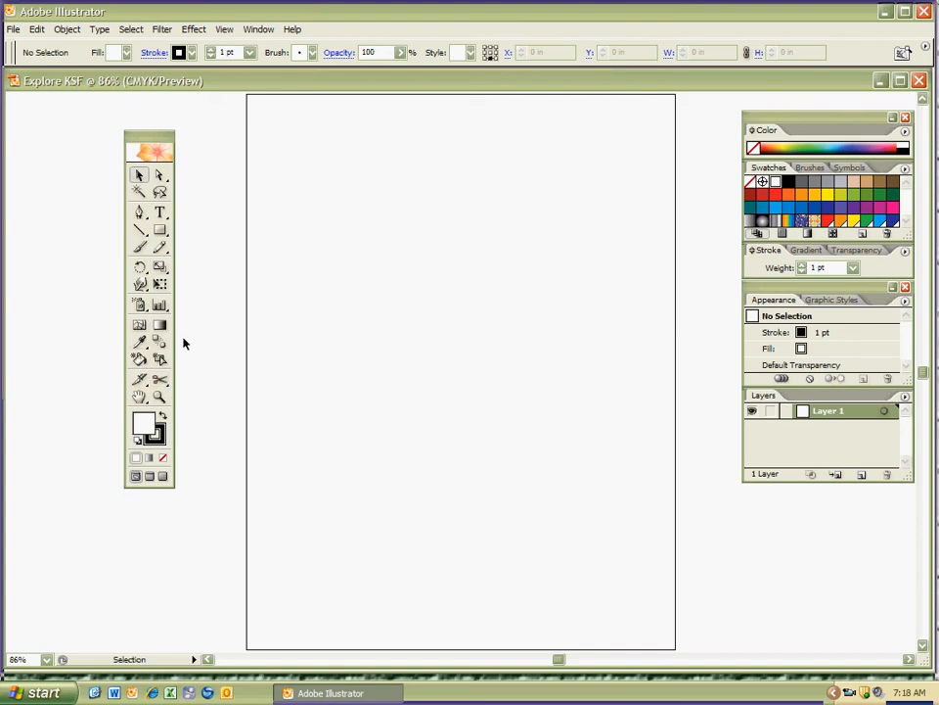
mouse_move(149, 263)
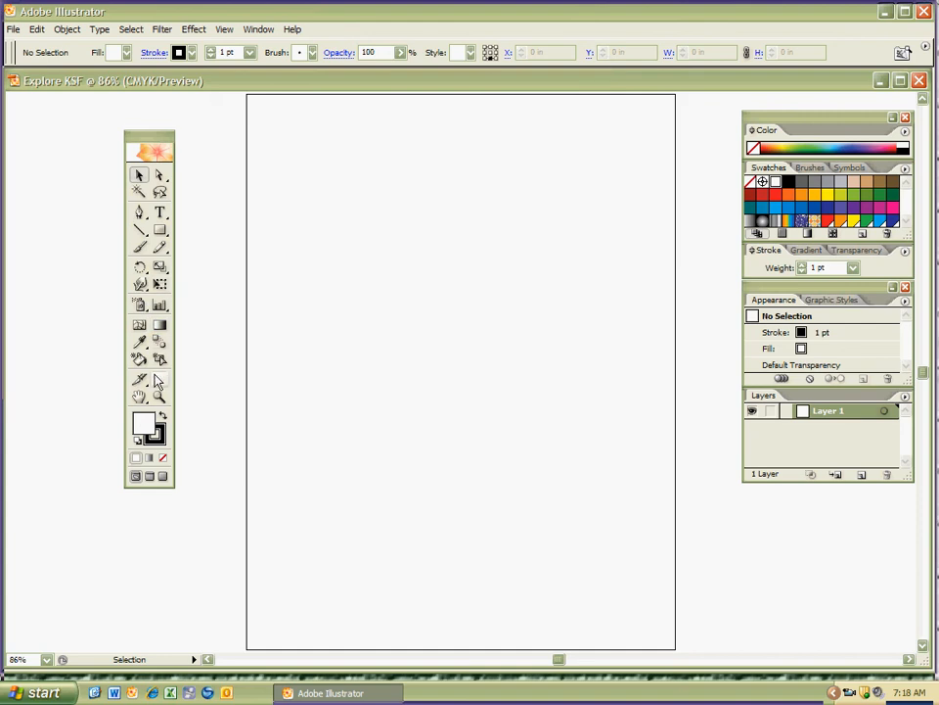
mouse_move(797, 130)
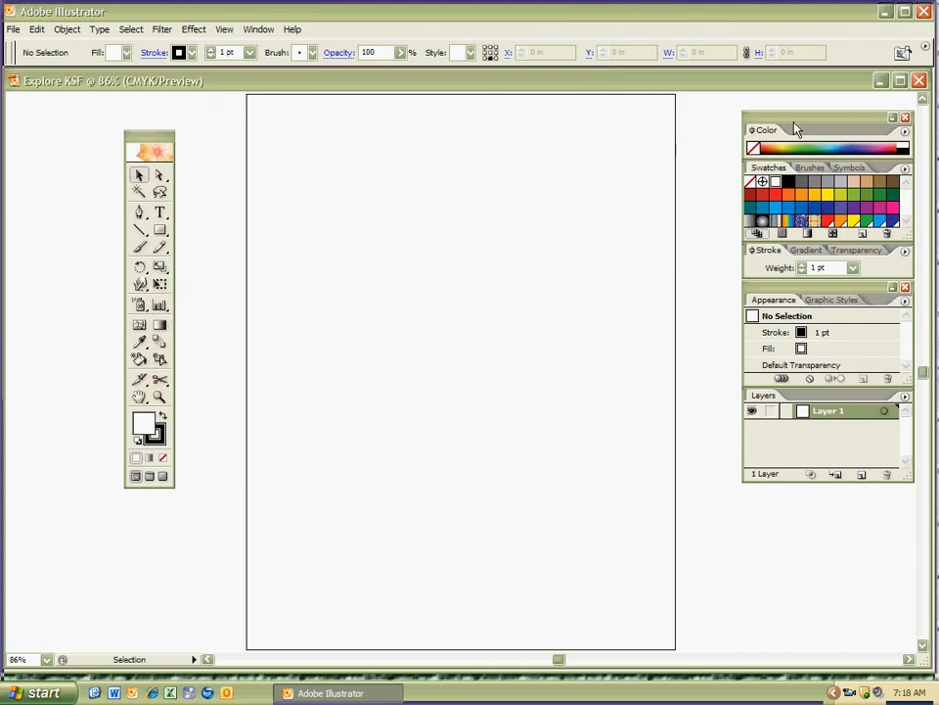
mouse_move(783, 237)
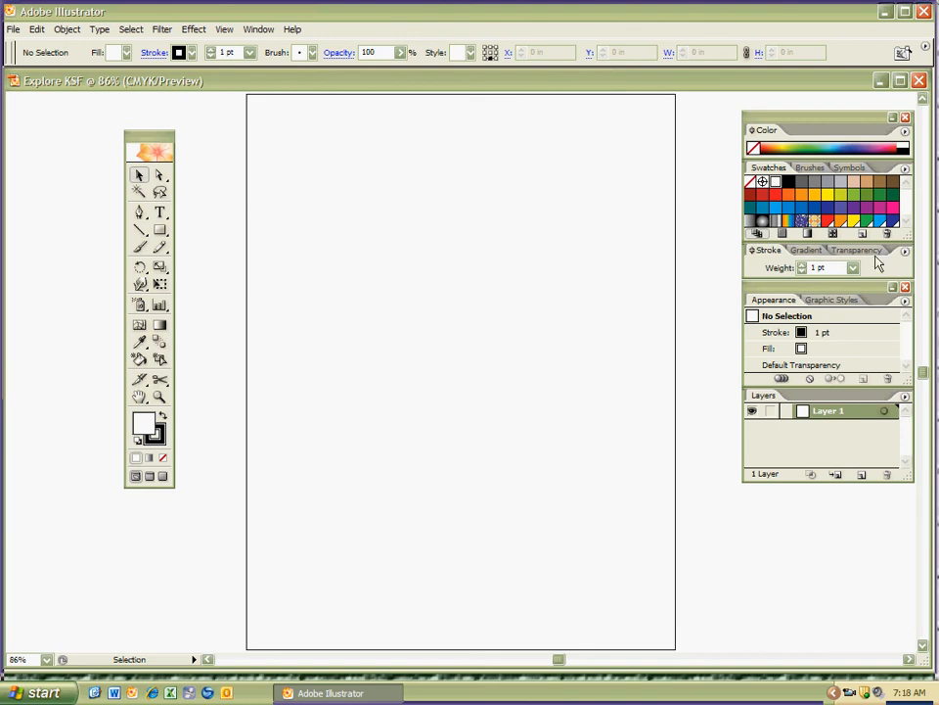
mouse_move(817, 448)
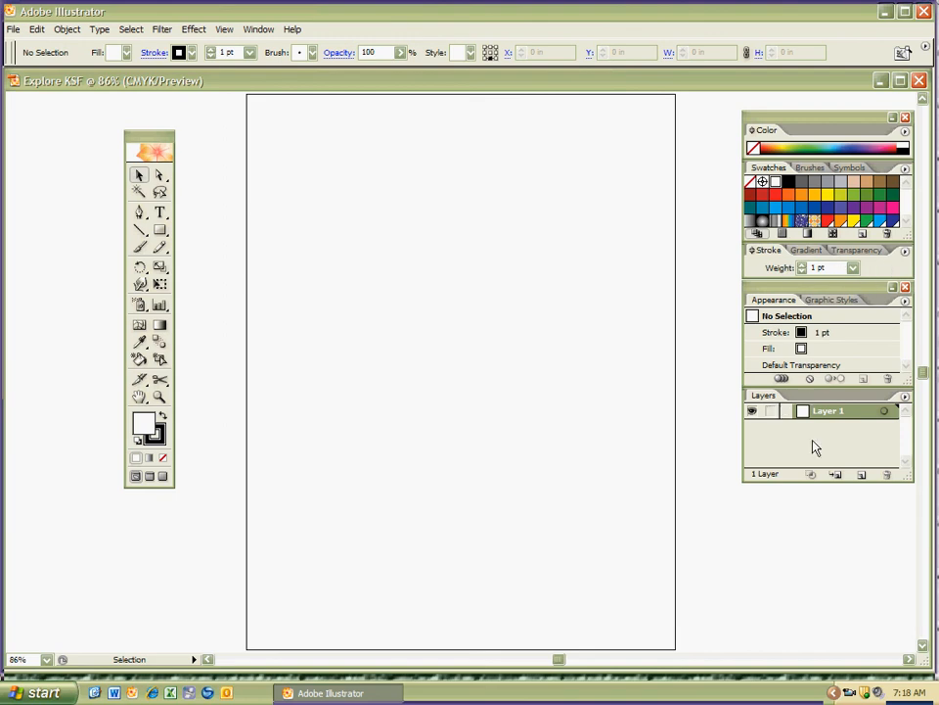
mouse_move(824, 454)
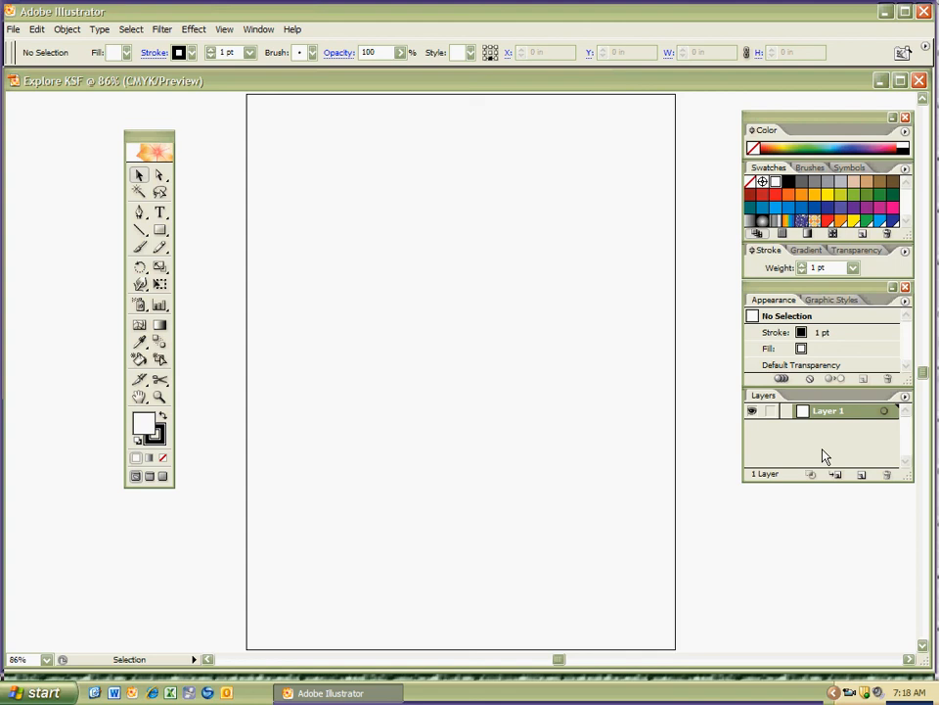
mouse_move(780, 460)
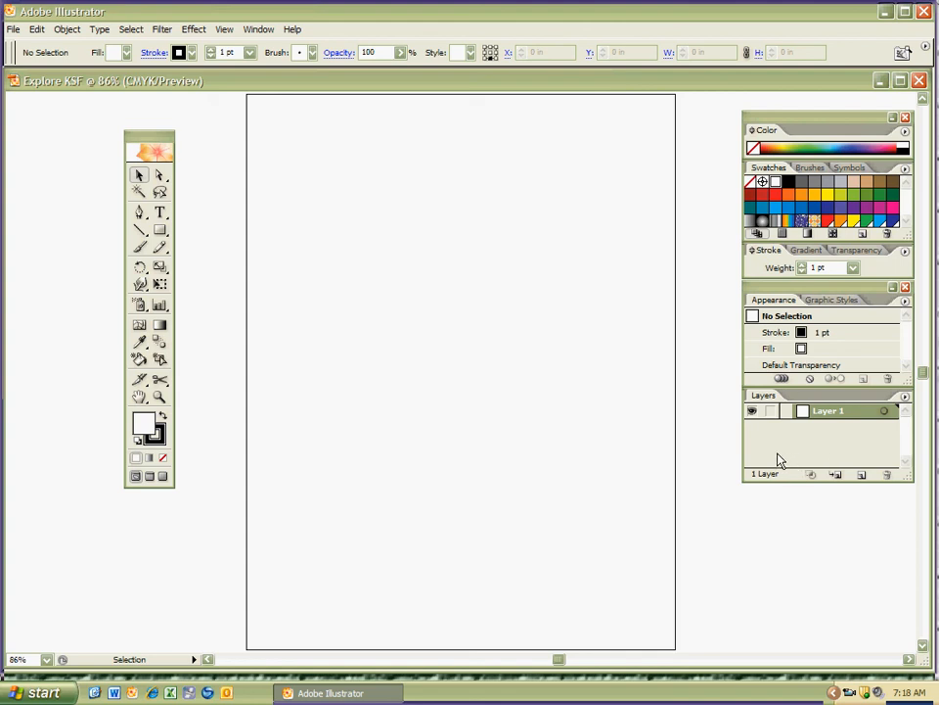
mouse_move(655, 389)
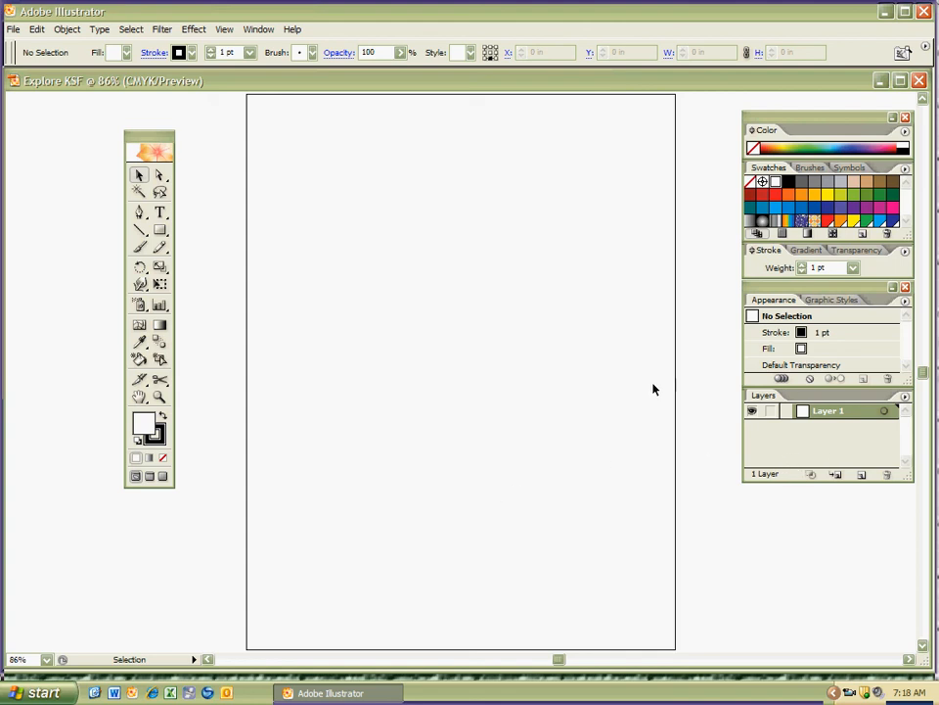
mouse_move(516, 438)
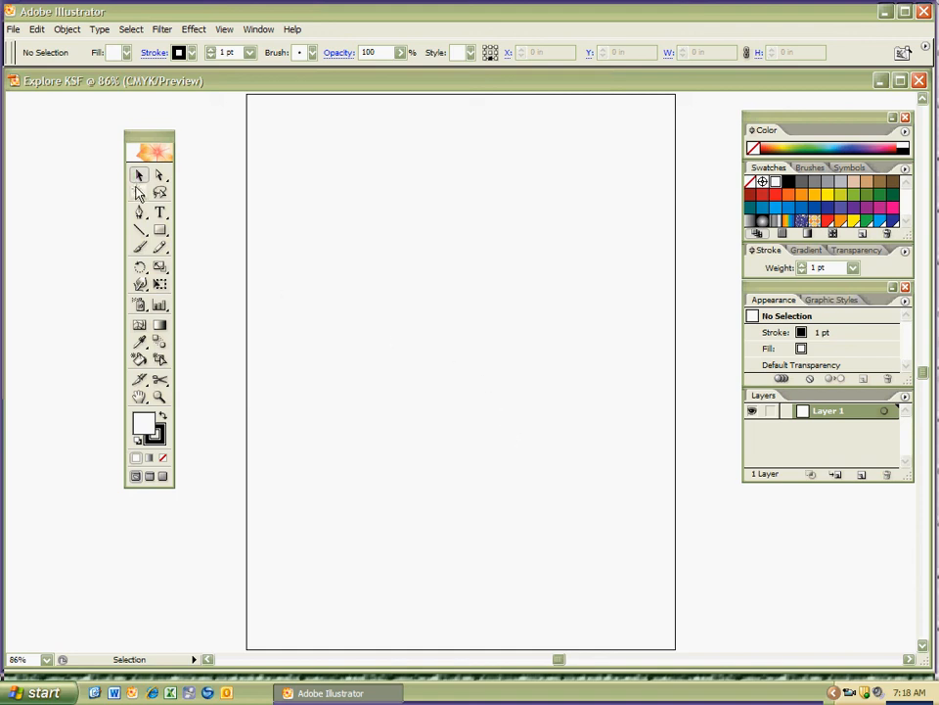
click(161, 212)
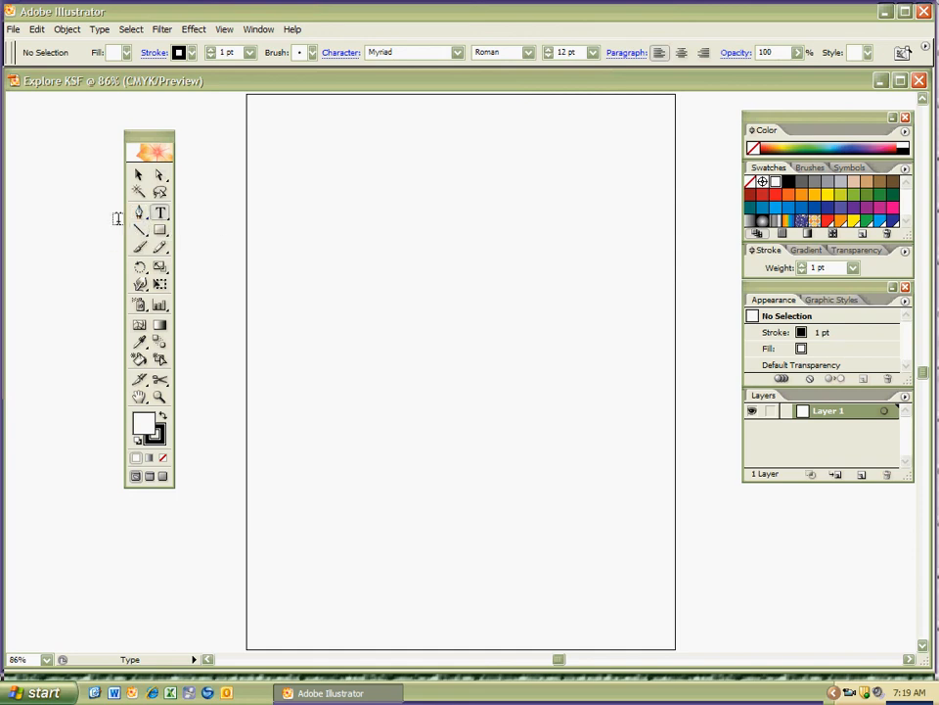
click(140, 267)
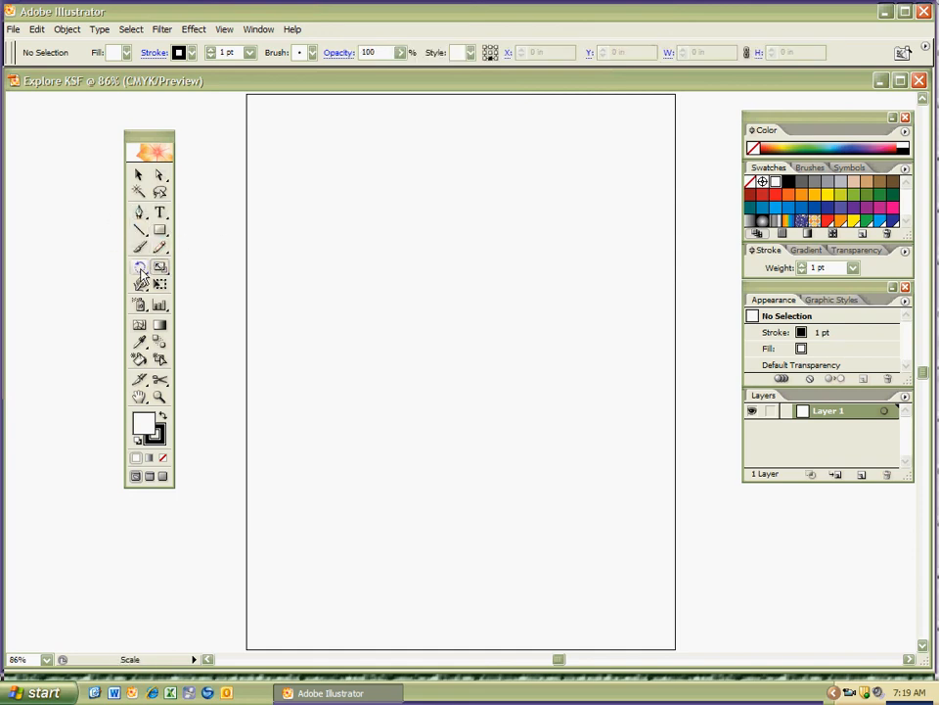
click(139, 324)
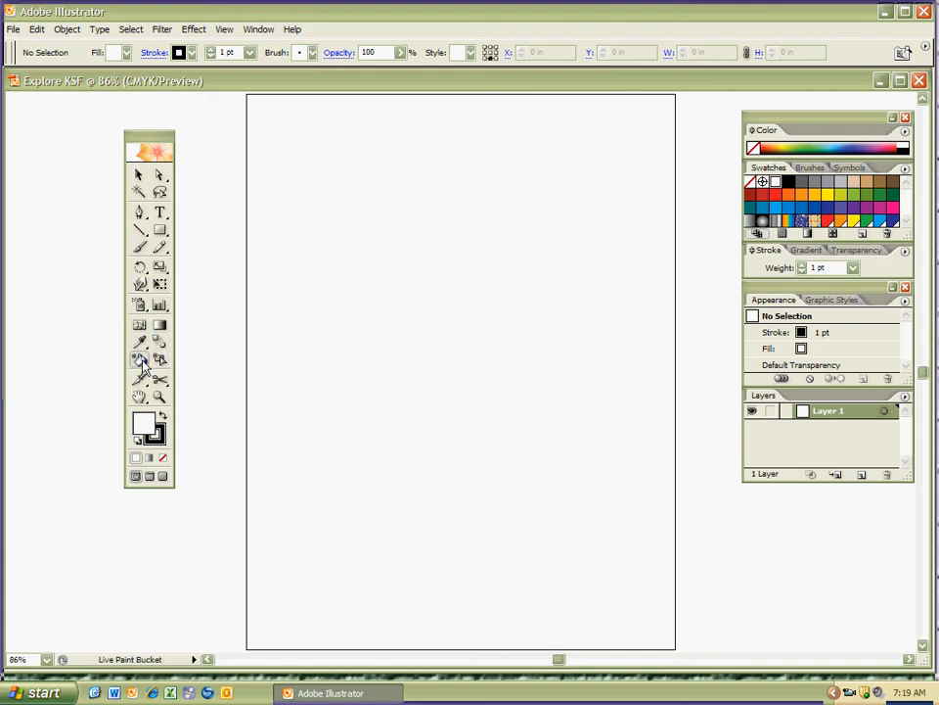
mouse_move(159, 360)
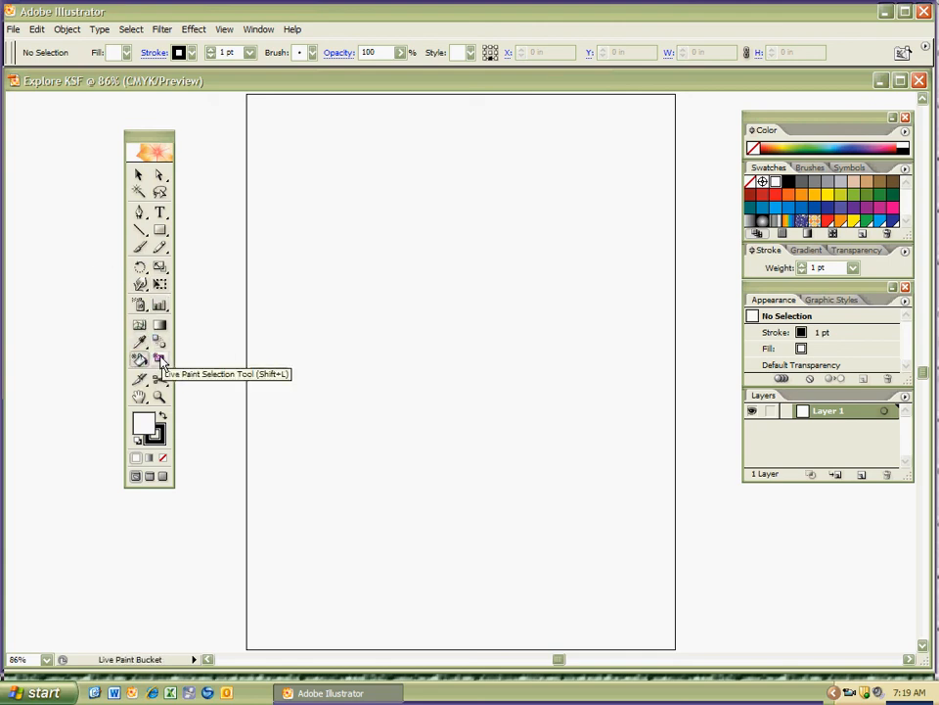
click(139, 304)
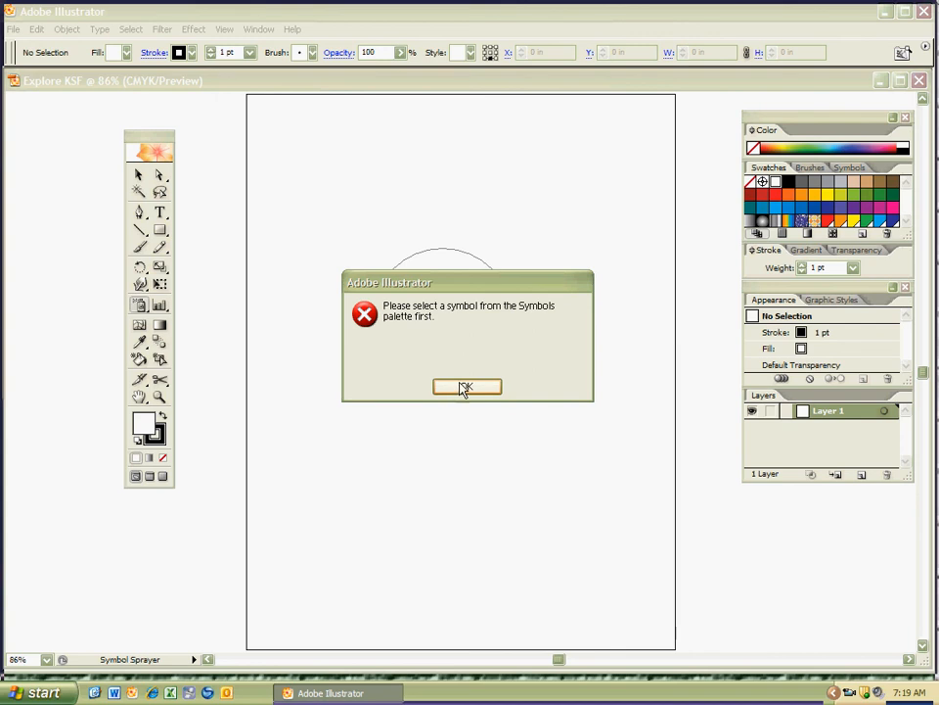
click(466, 385)
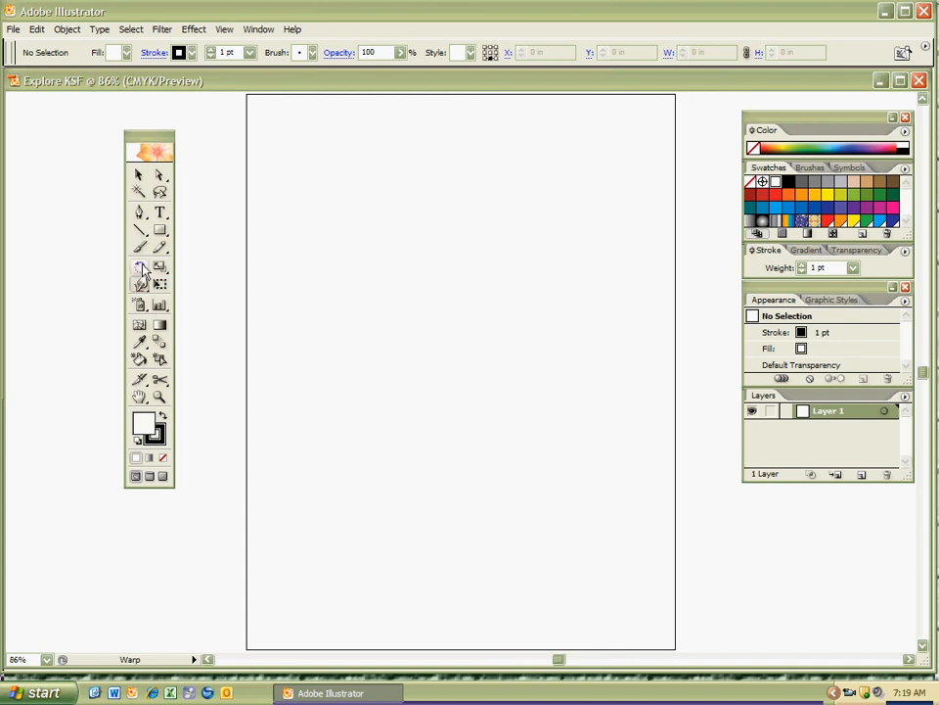
click(160, 248)
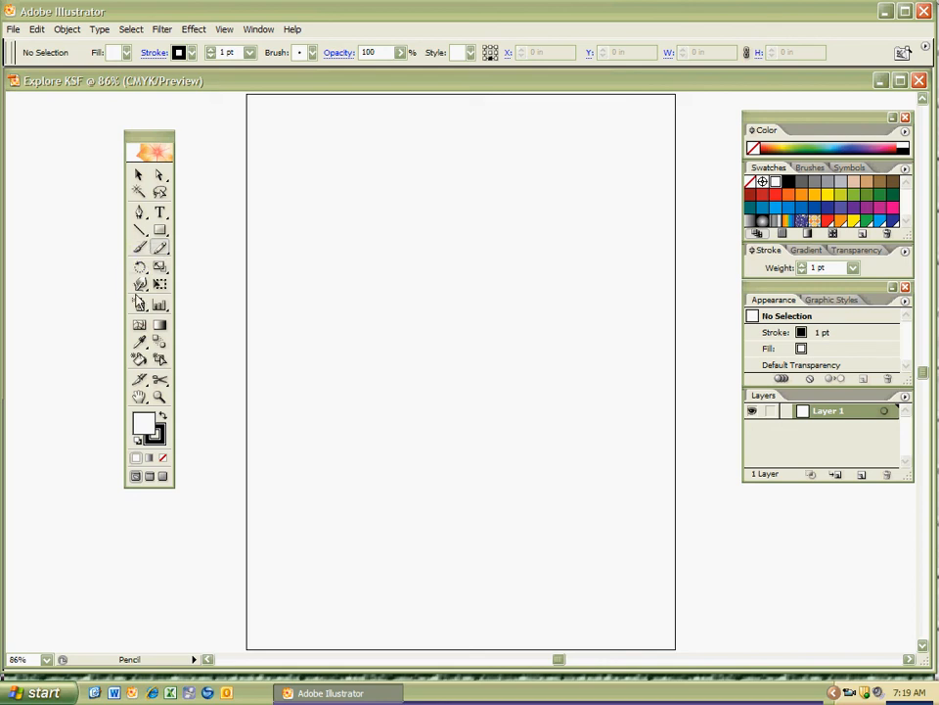
mouse_move(140, 247)
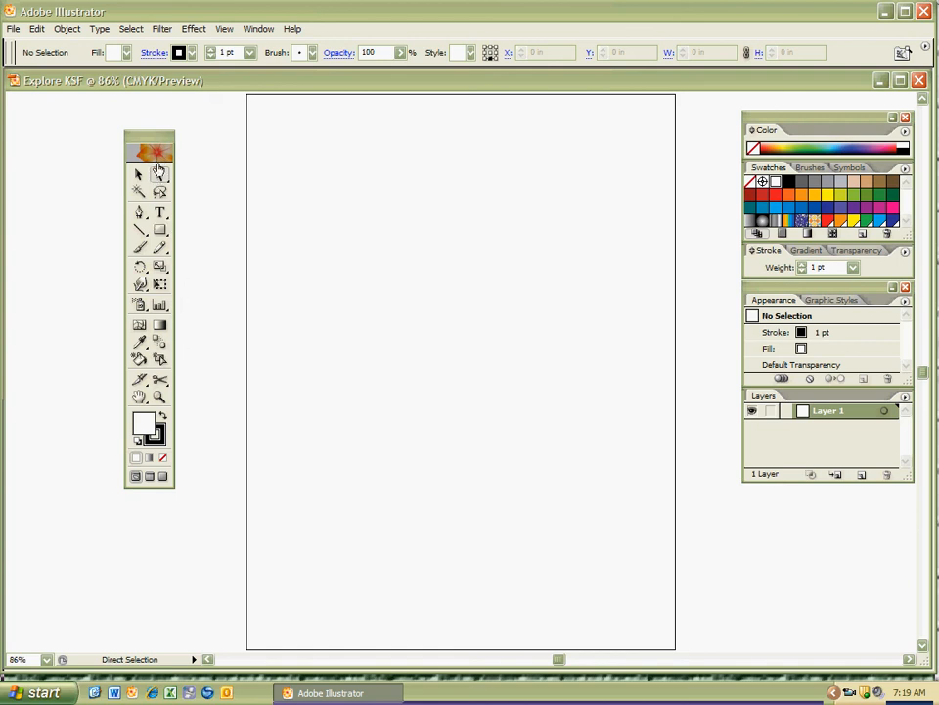
mouse_move(160, 211)
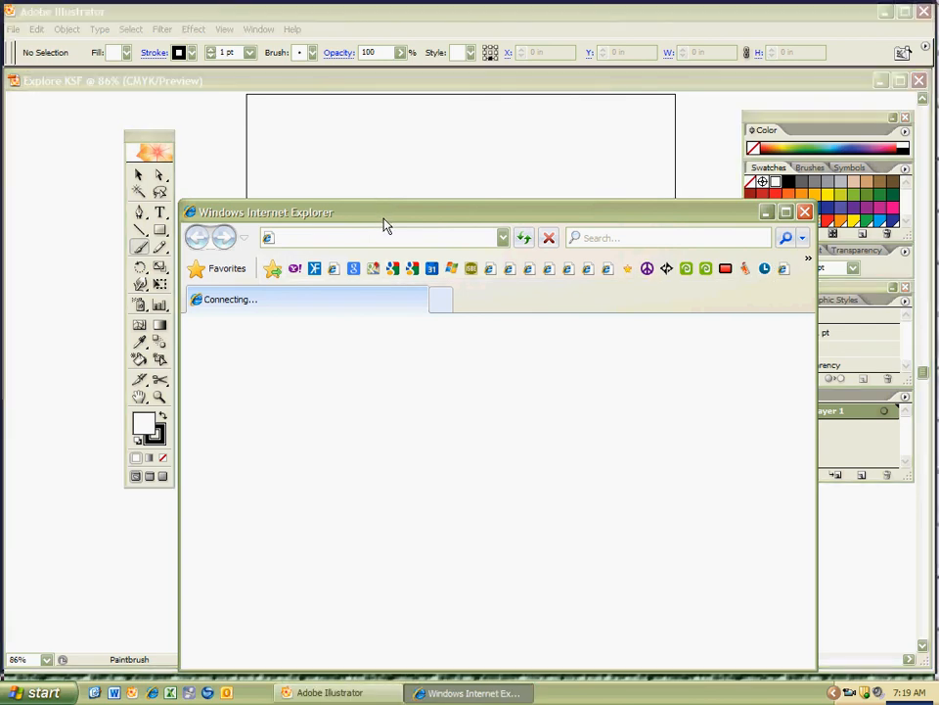
mouse_move(398, 217)
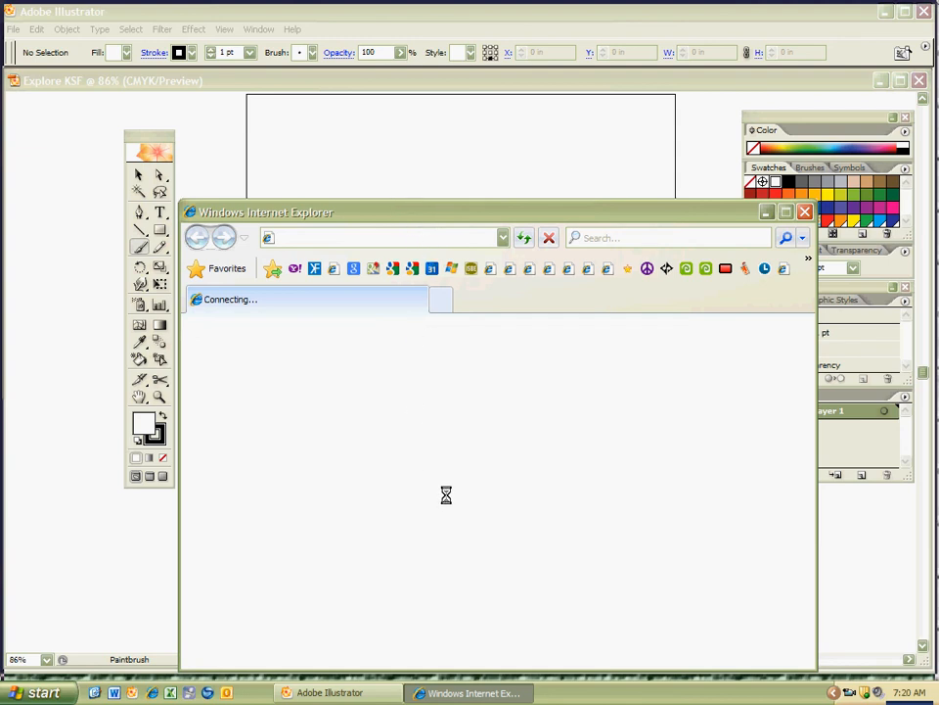
mouse_move(462, 460)
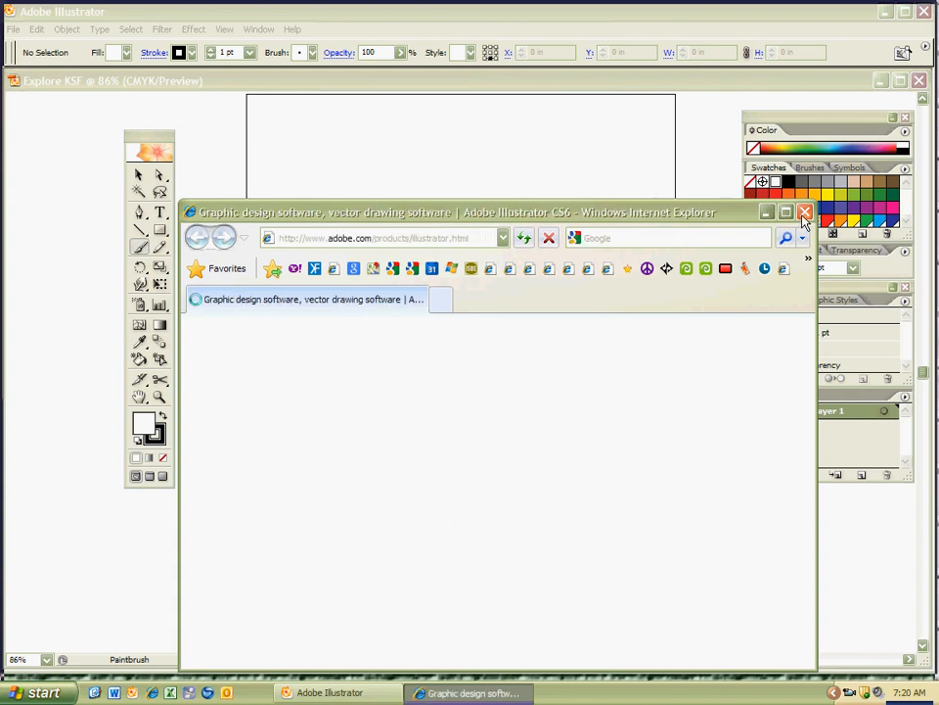
click(805, 212)
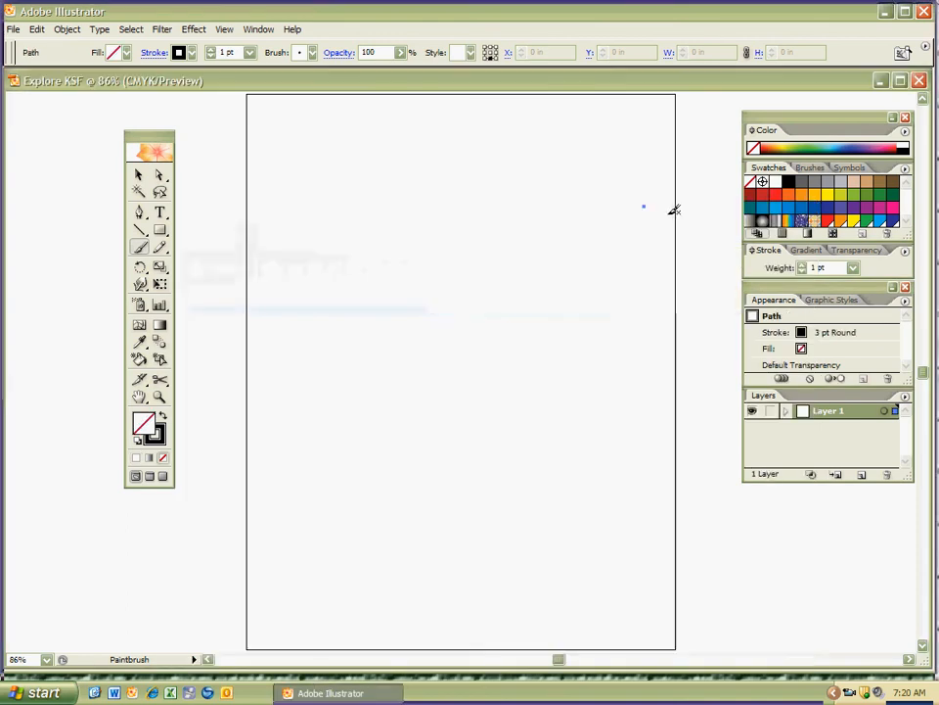
click(279, 241)
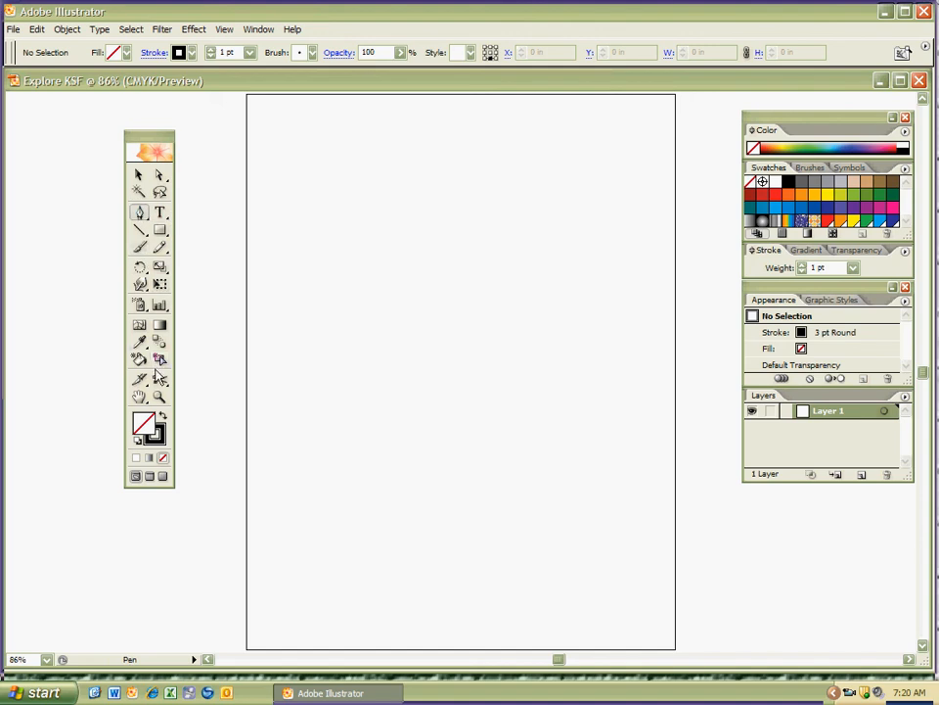
mouse_move(532, 460)
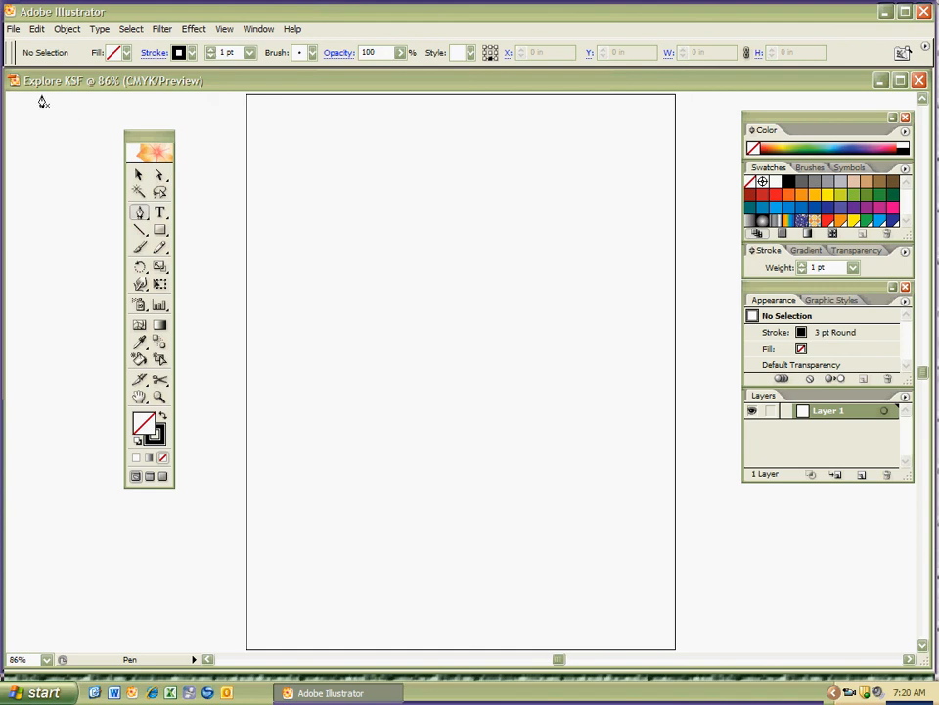
mouse_move(620, 443)
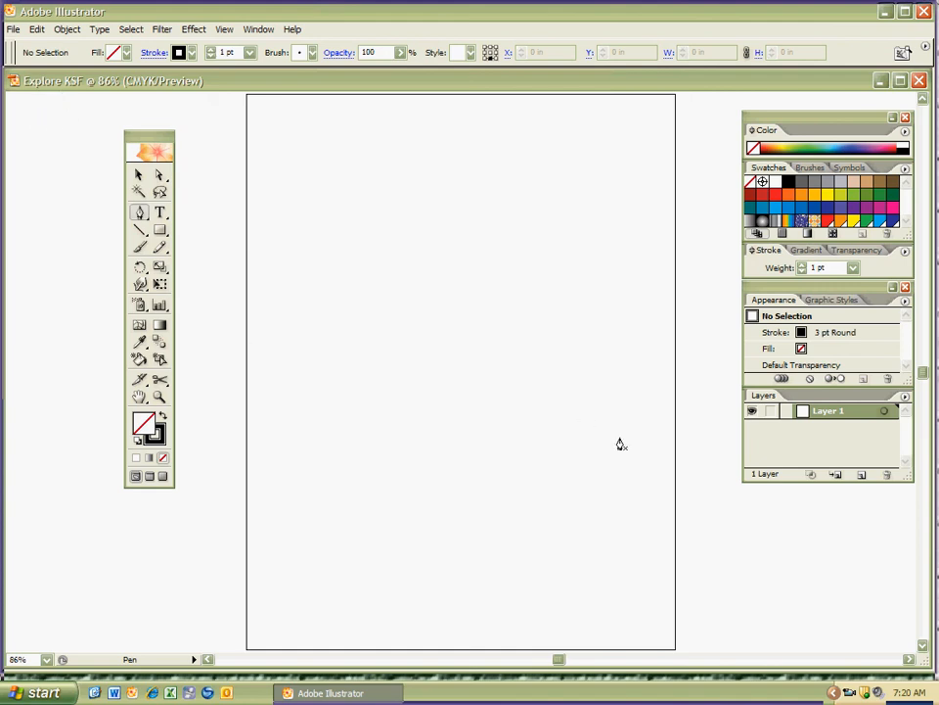
mouse_move(531, 438)
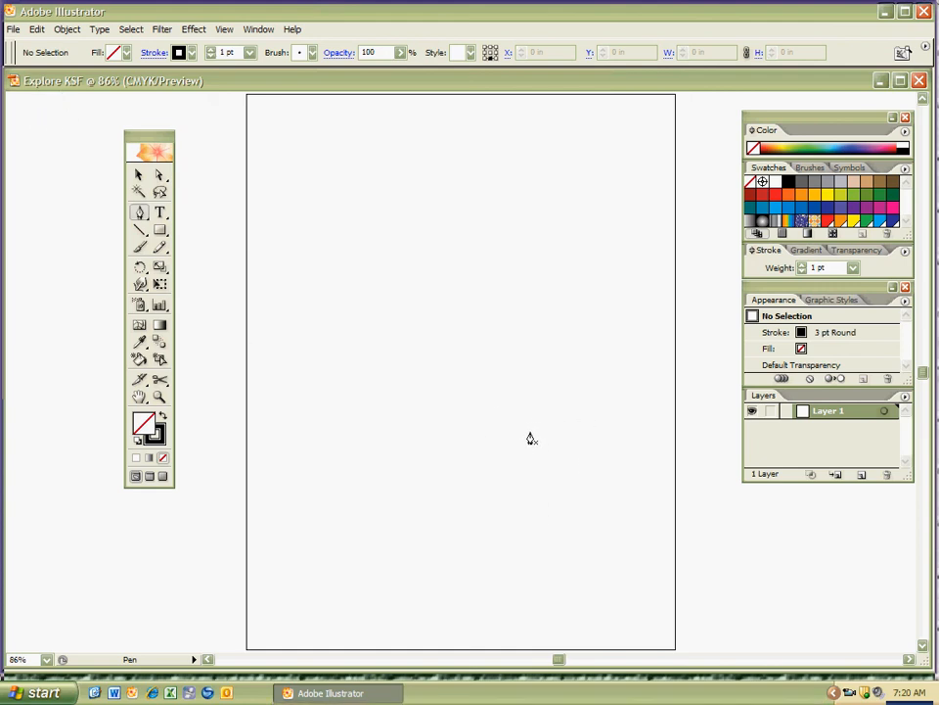
mouse_move(728, 520)
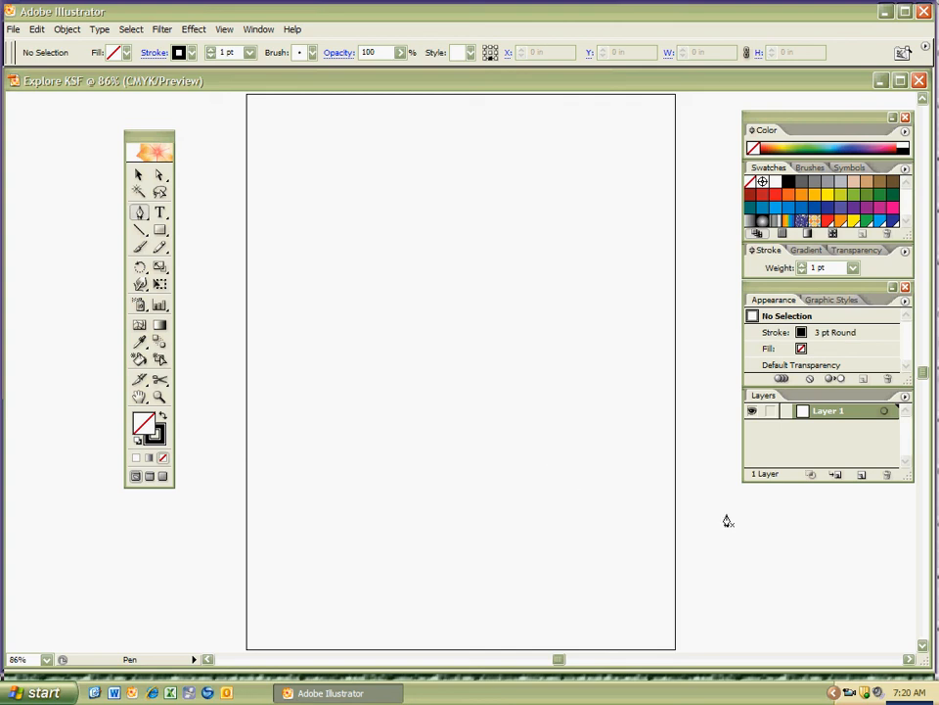